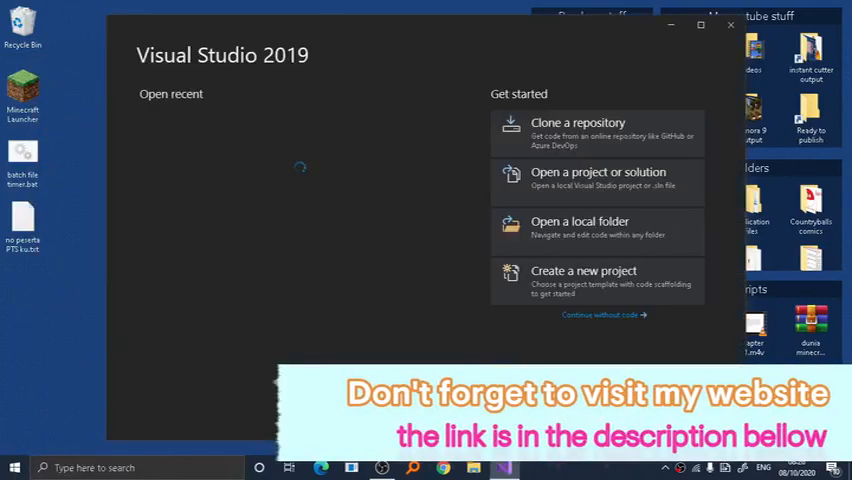
# - Start a new project, search 'winform' and choose the Windows Forms App (.NET Framework) template
pyautogui.click(584, 276)
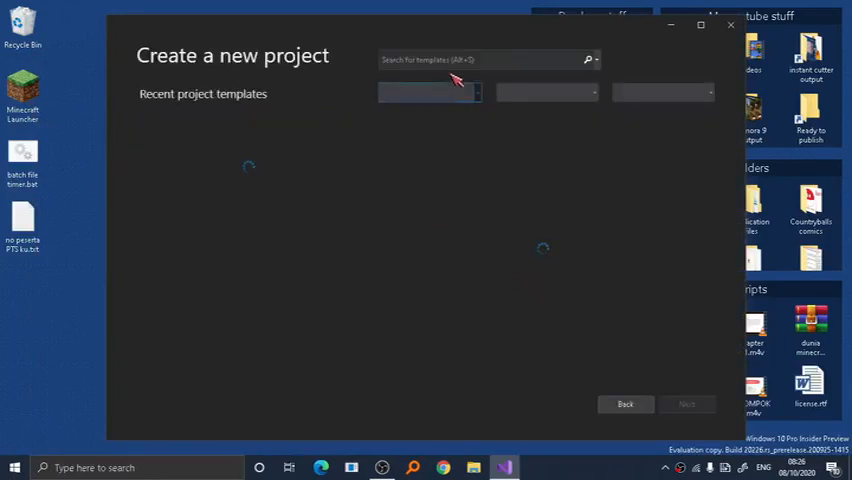
pyautogui.click(480, 60)
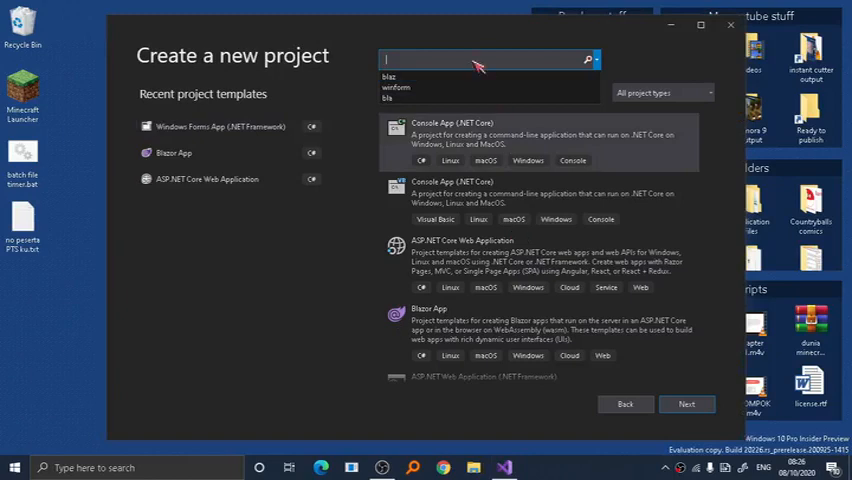
pyautogui.write('wi')
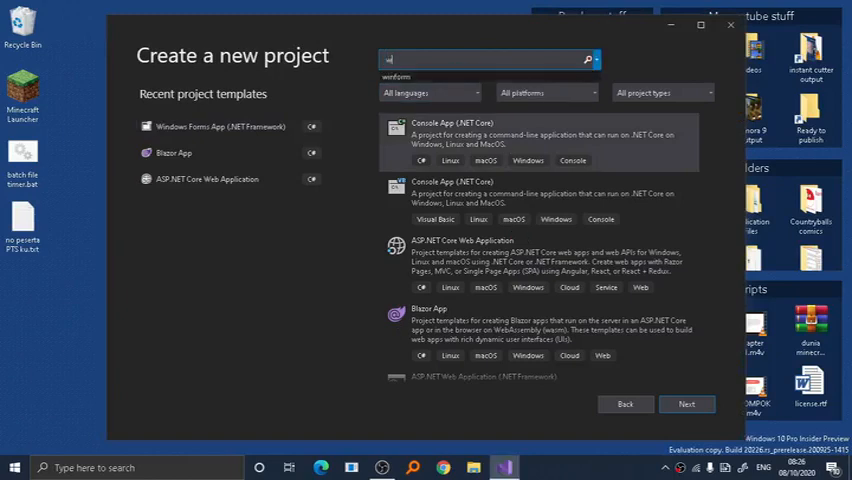
pyautogui.write('winform')
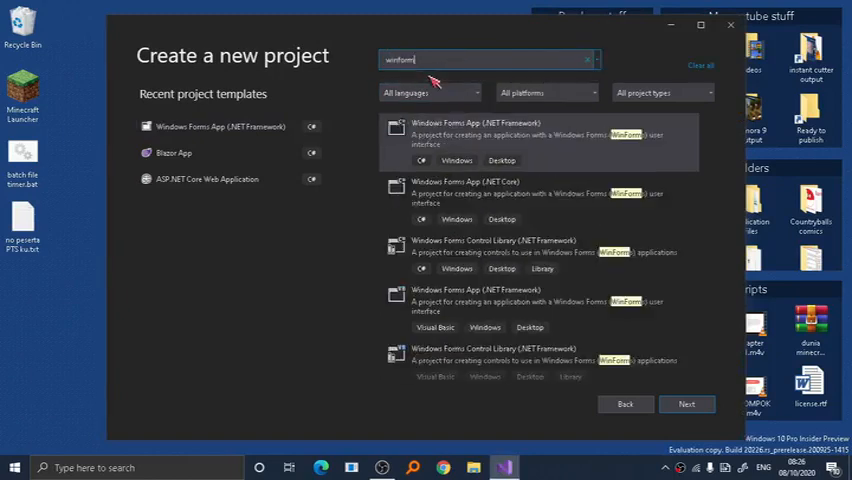
pyautogui.click(540, 140)
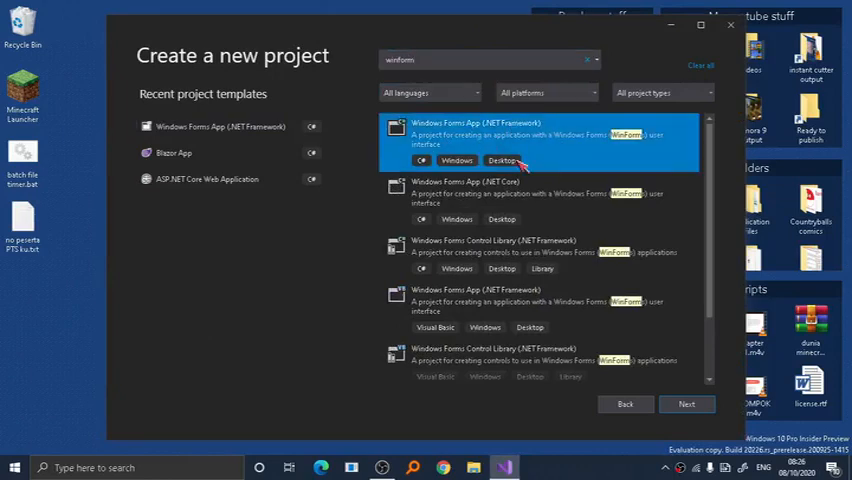
pyautogui.moveTo(280, 128)
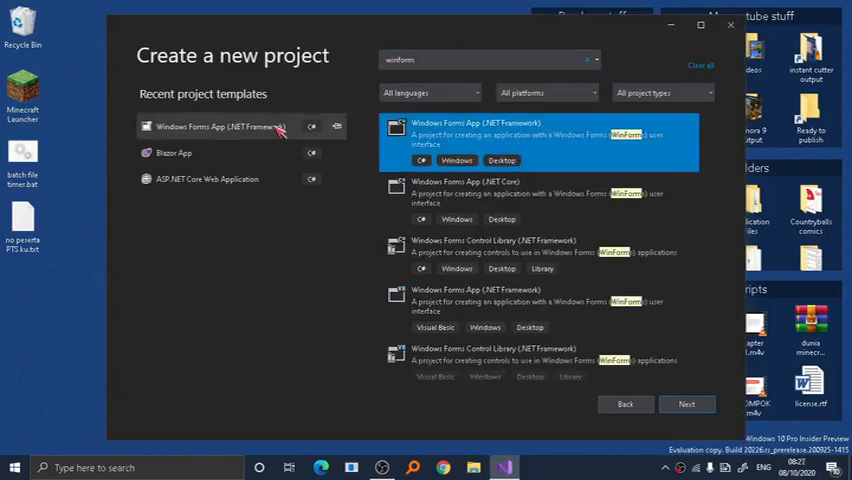
pyautogui.moveTo(240, 178)
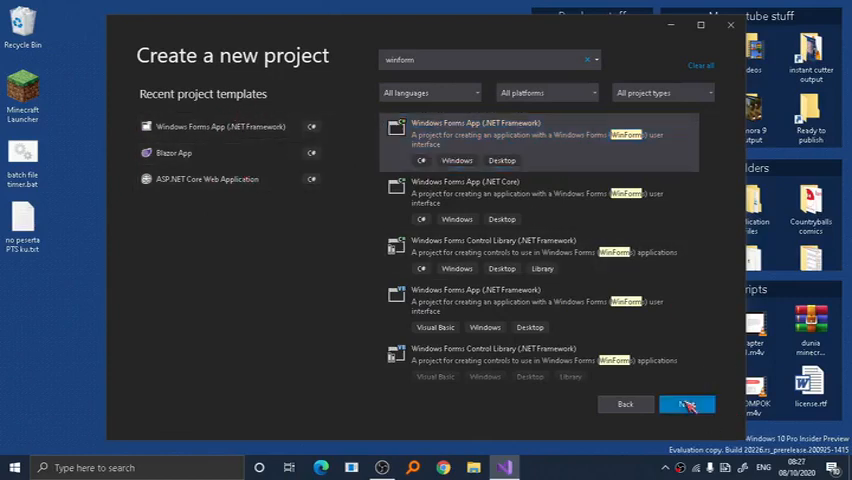
# - Name the project 'Autoresize' and create it so the blank Form1 opens in the designer
pyautogui.click(688, 404)
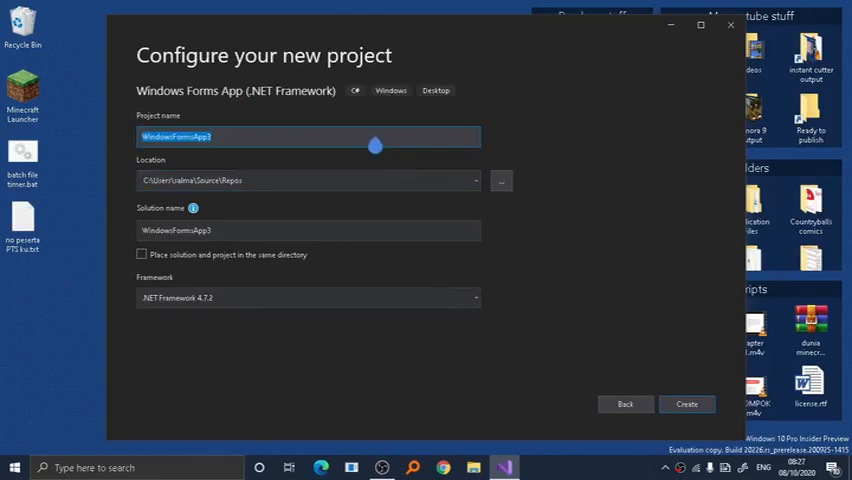
pyautogui.write('Autoresize')
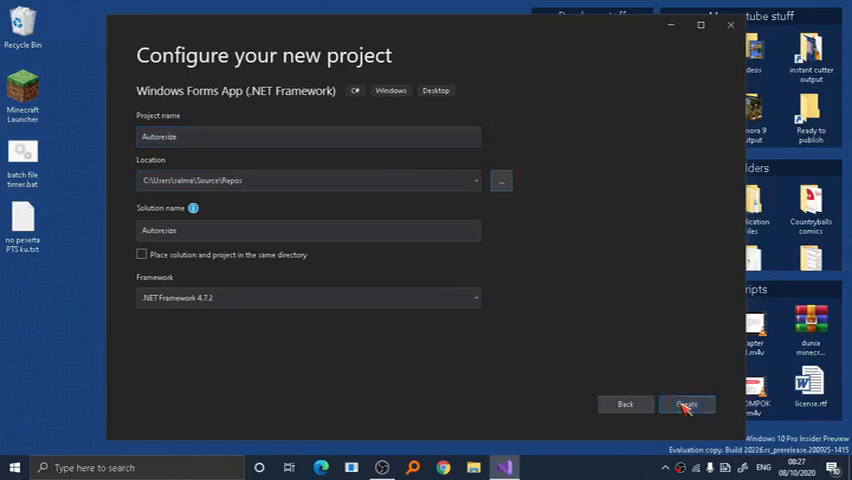
pyautogui.click(688, 404)
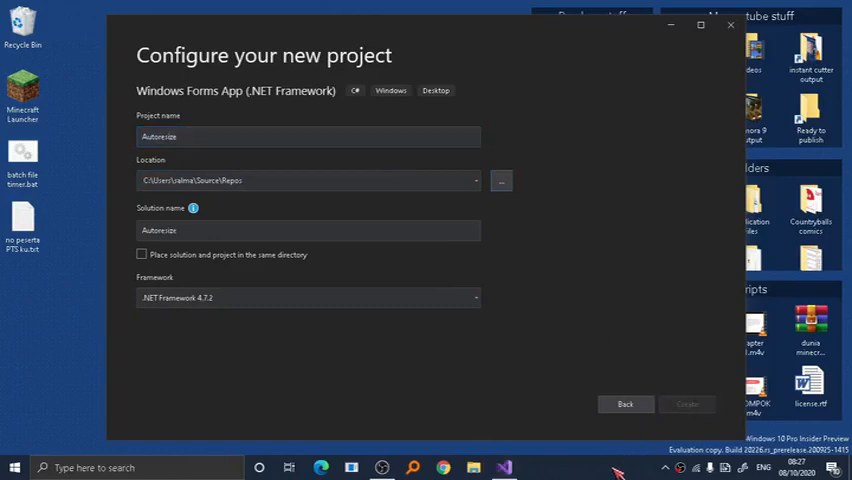
pyautogui.click(688, 404)
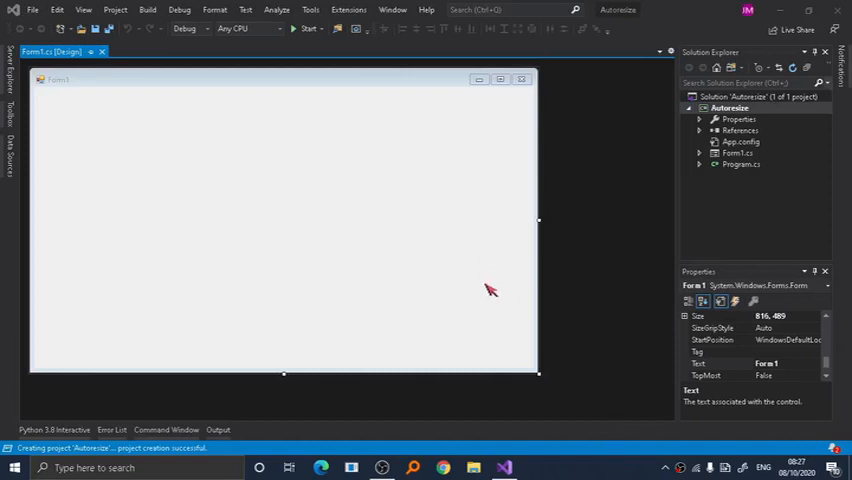
# - Title the form 'Auto resize' and stretch the textbox across its top left
pyautogui.click(490, 290)
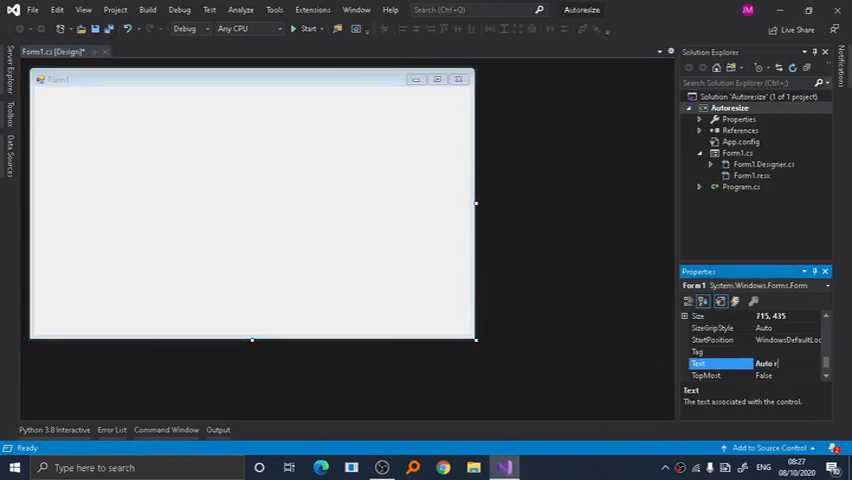
pyautogui.write('Auto resize')
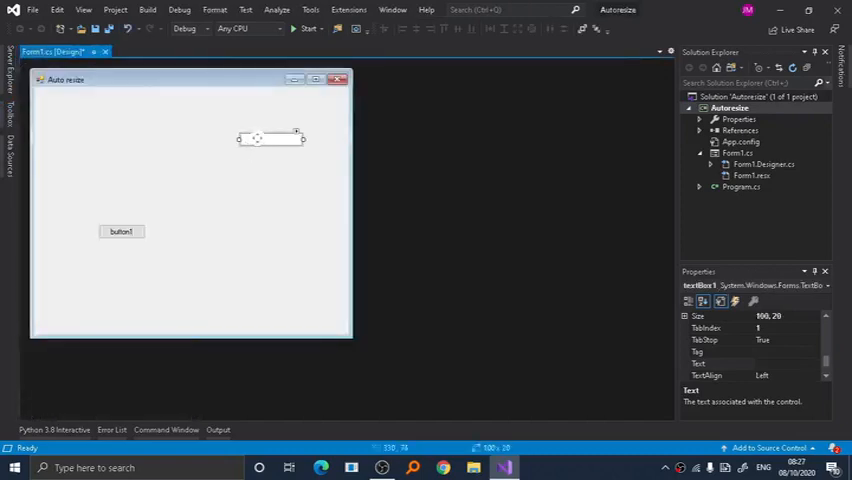
pyautogui.moveTo(270, 138); pyautogui.dragTo(70, 108)
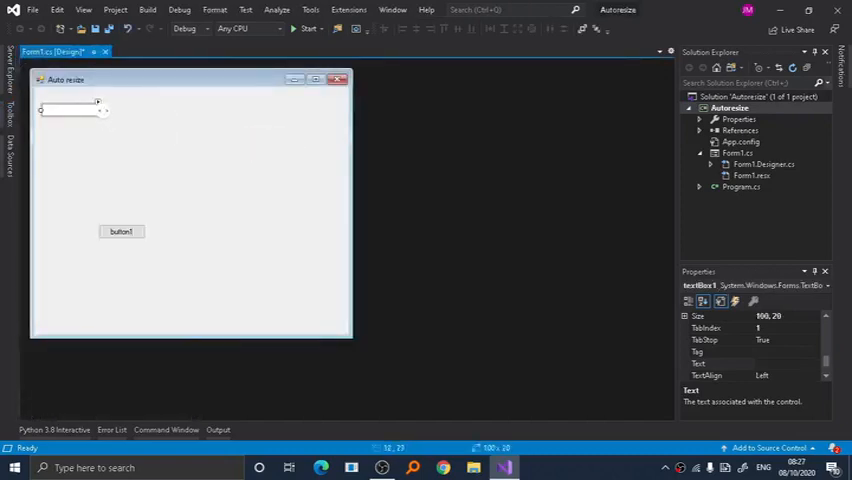
pyautogui.moveTo(98, 110); pyautogui.dragTo(288, 110)
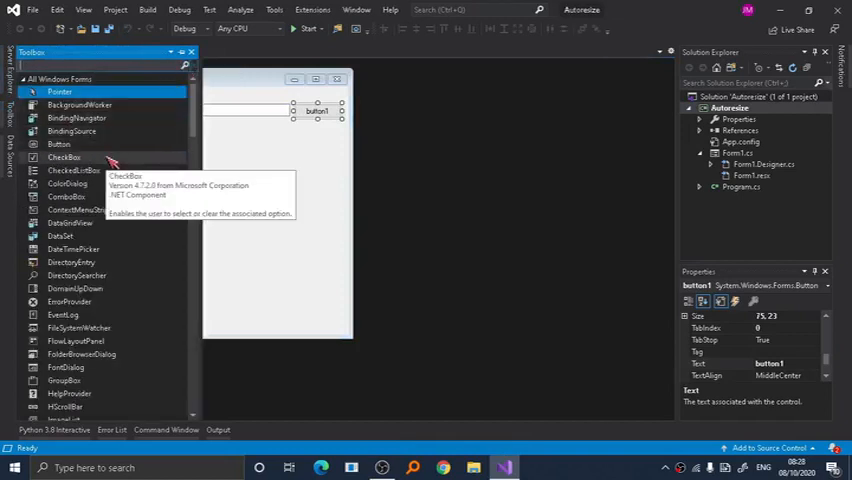
pyautogui.moveTo(100, 148)
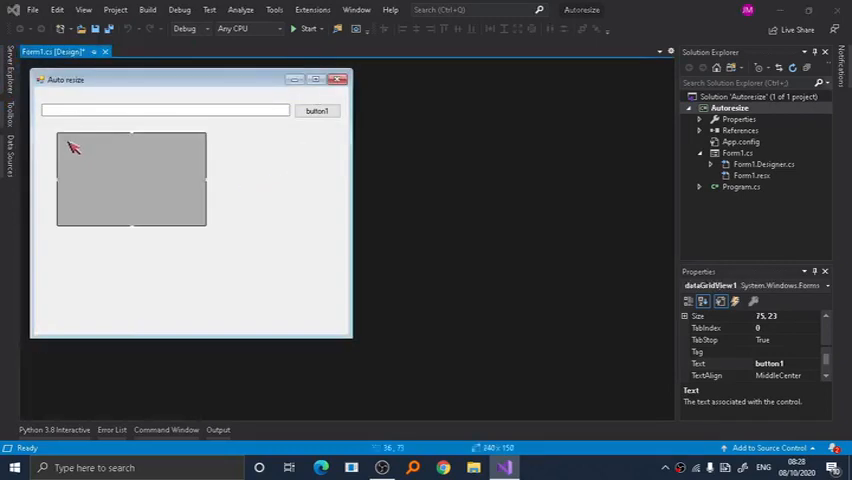
# - Enlarge the data grid to fill the form area below the textbox
pyautogui.click(116, 164)
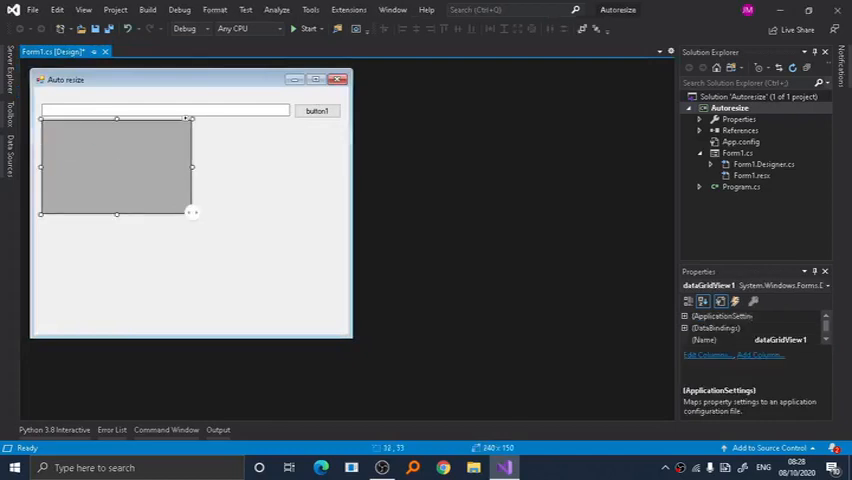
pyautogui.moveTo(190, 212); pyautogui.dragTo(340, 320)
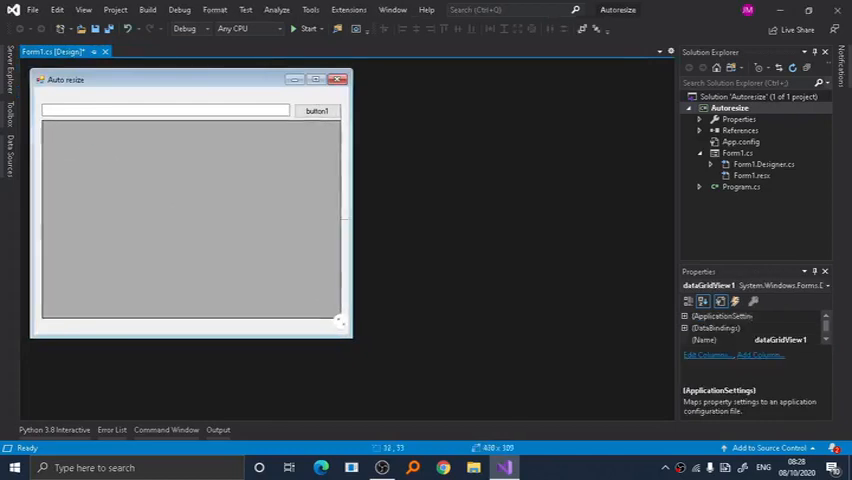
pyautogui.click(190, 220)
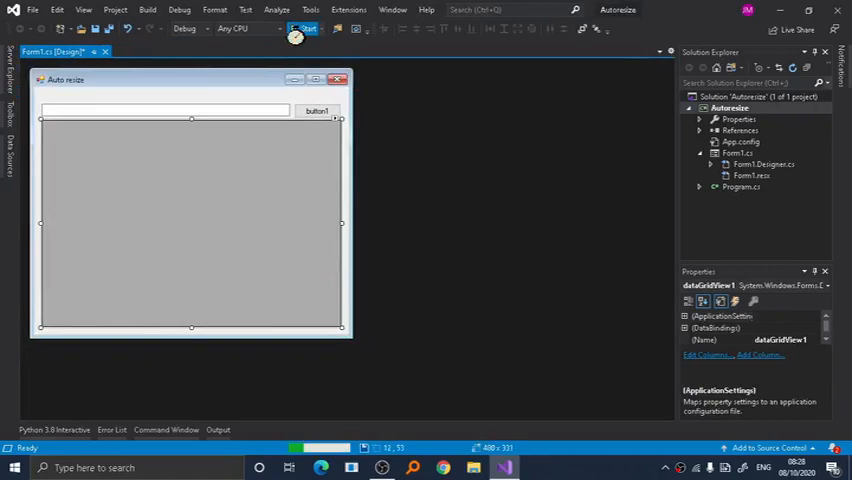
pyautogui.click(304, 28)
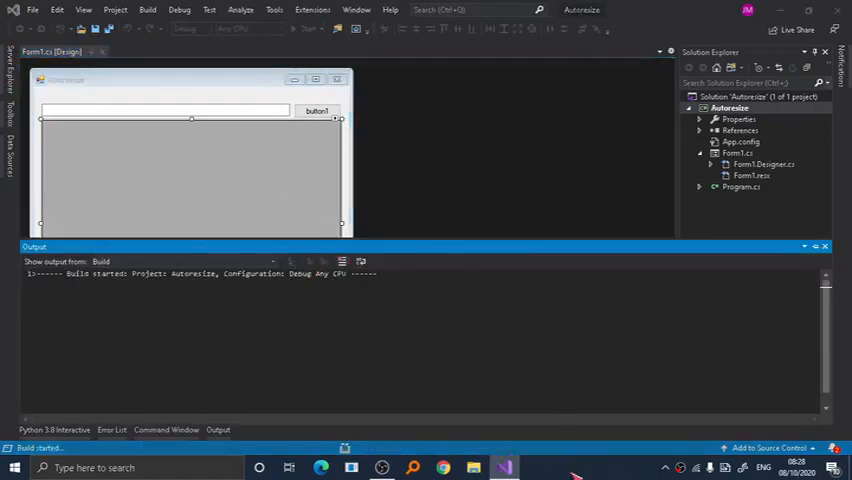
pyautogui.click(308, 28)
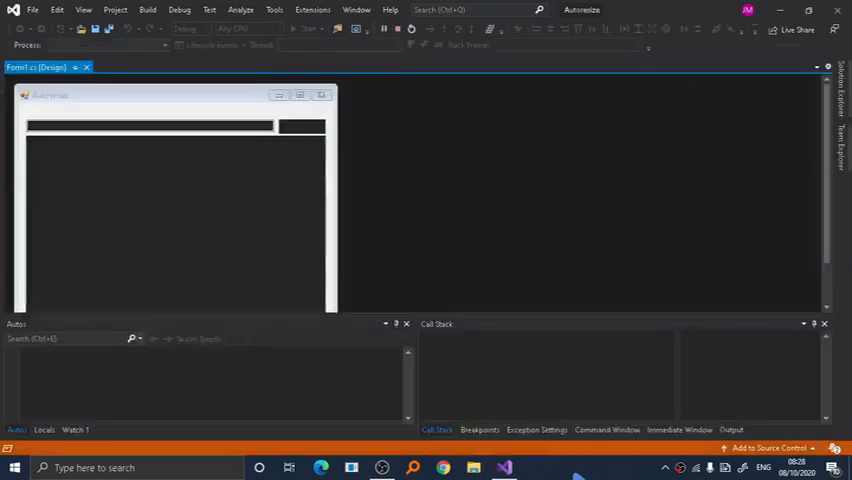
pyautogui.click(308, 28)
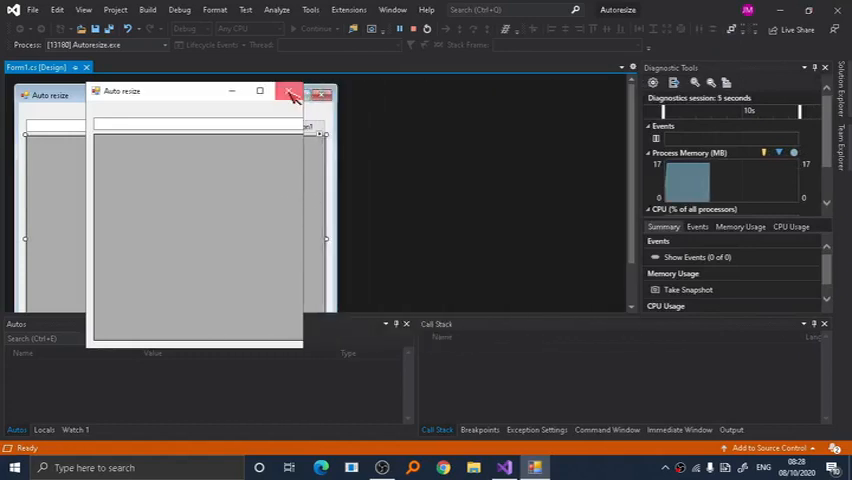
pyautogui.click(288, 92)
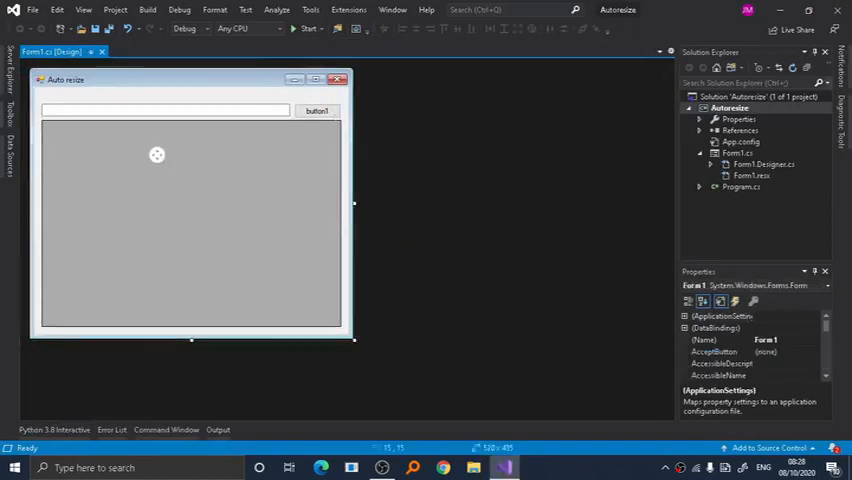
# - Anchor dataGridView1 to Top, Bottom, Left and Right, then select the form
pyautogui.click(190, 224)
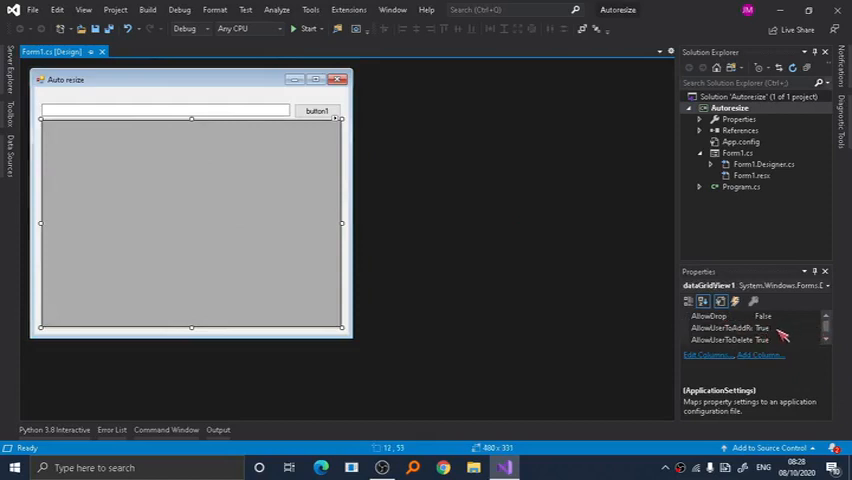
pyautogui.scroll(3)
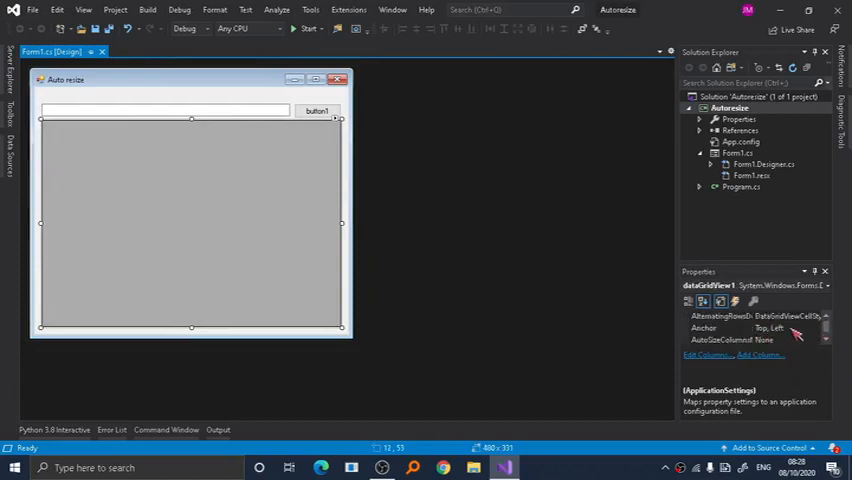
pyautogui.click(720, 328)
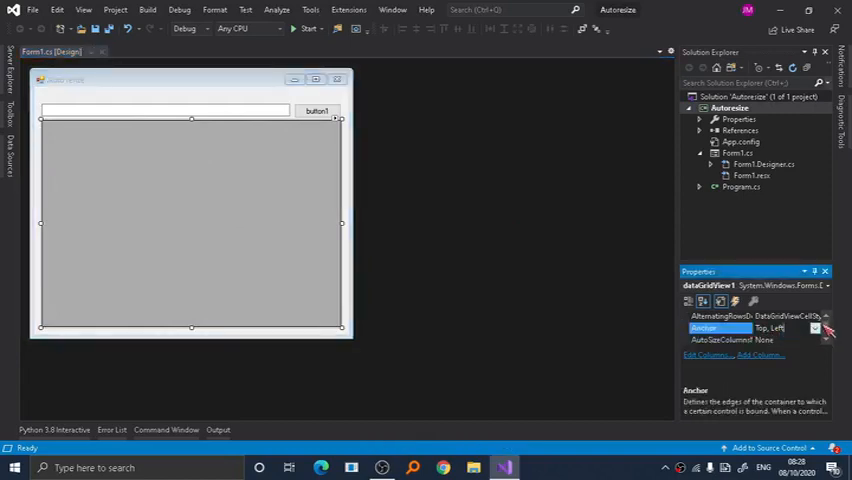
pyautogui.click(816, 328)
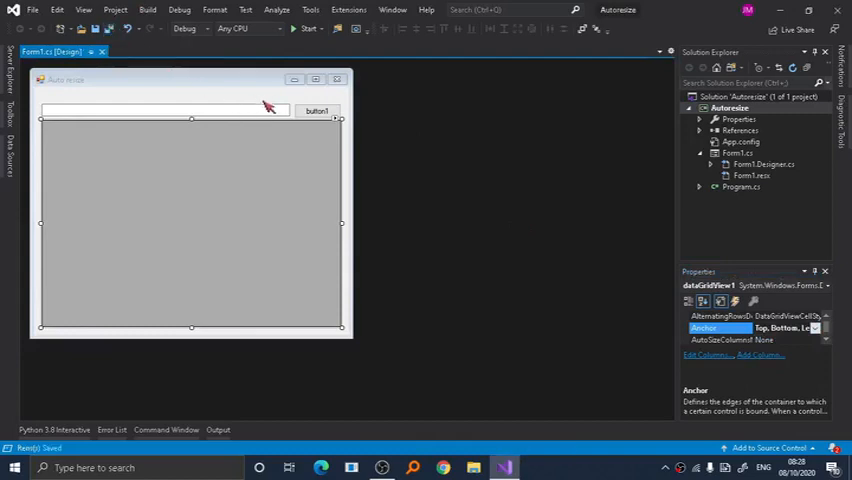
pyautogui.click(160, 110)
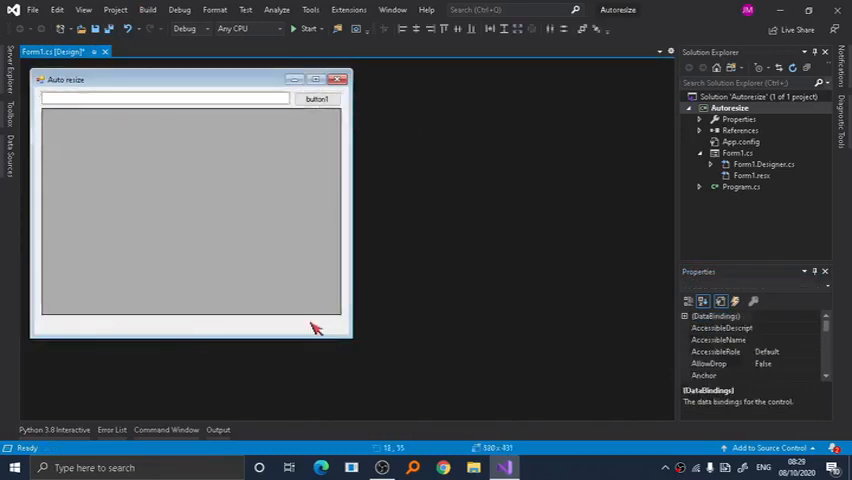
pyautogui.click(186, 204)
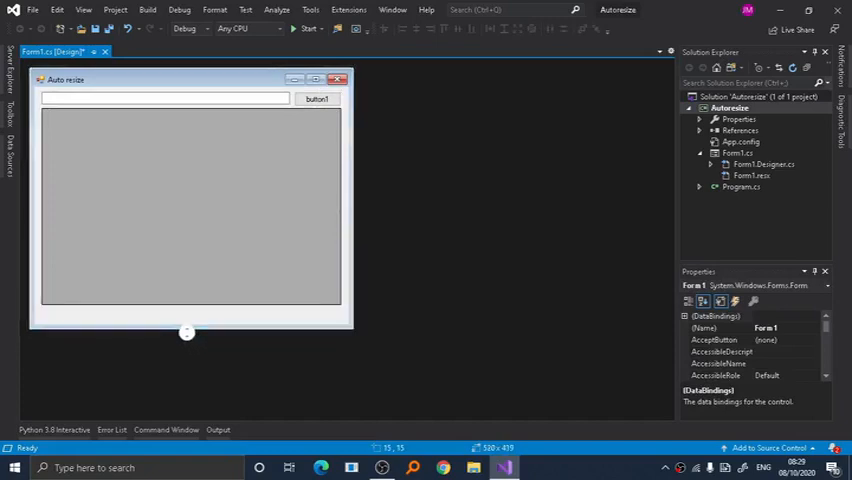
# - Anchor textBox1 to Top, Left, Right and button1 to Top, Right so they follow the form's width
pyautogui.moveTo(186, 332); pyautogui.dragTo(192, 324)
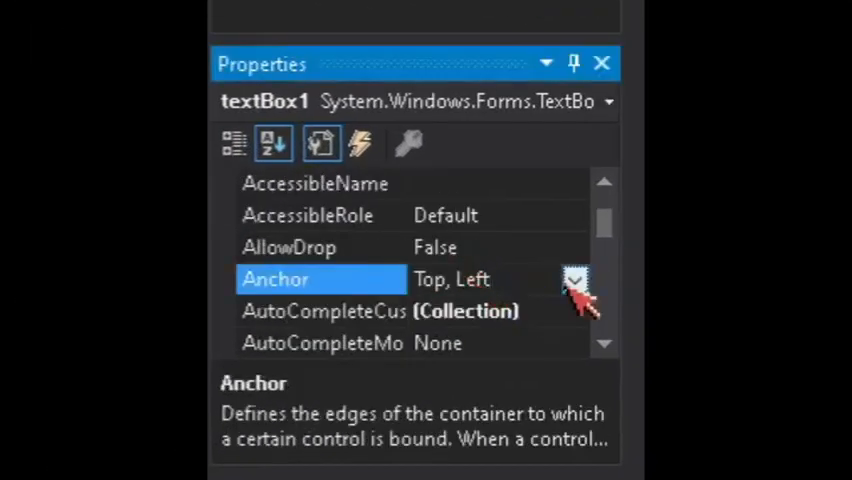
pyautogui.click(574, 280)
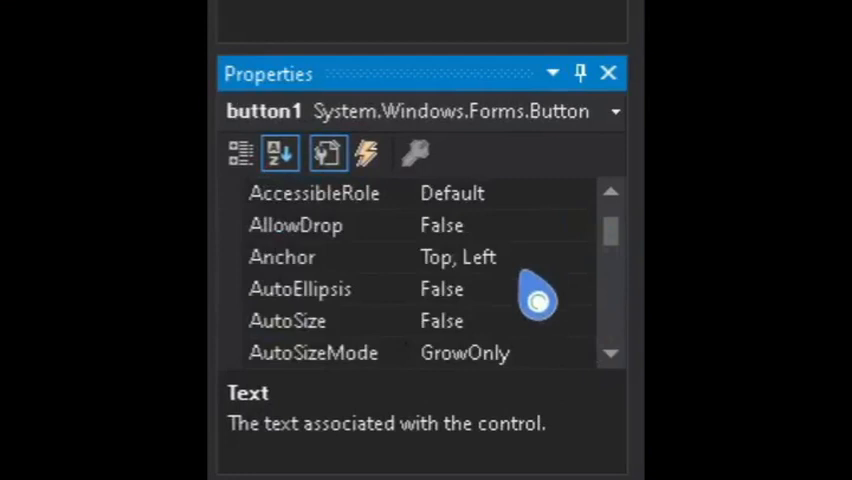
pyautogui.click(580, 256)
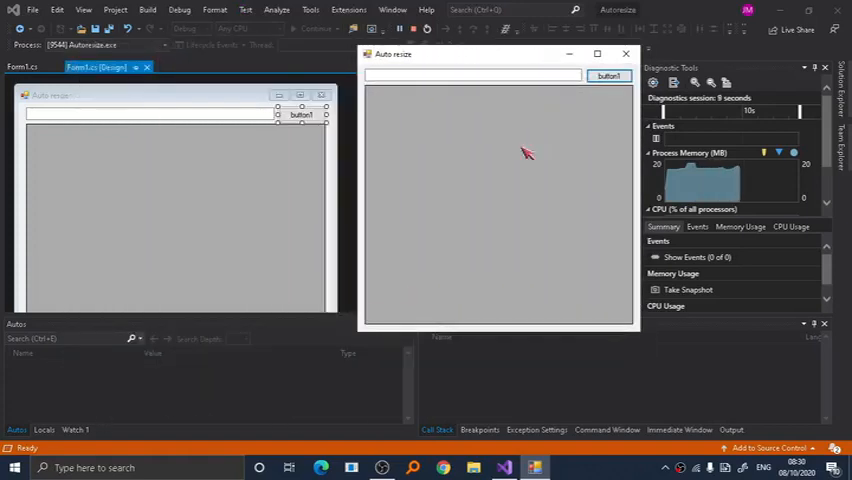
pyautogui.click(596, 54)
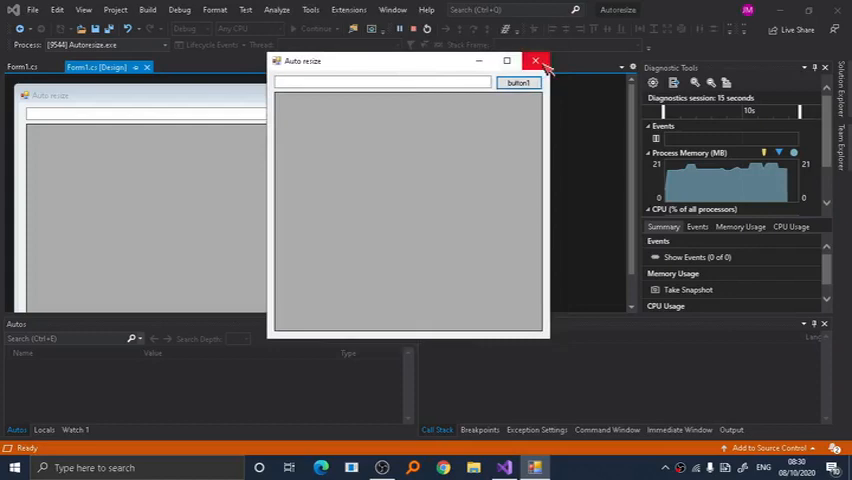
pyautogui.click(536, 60)
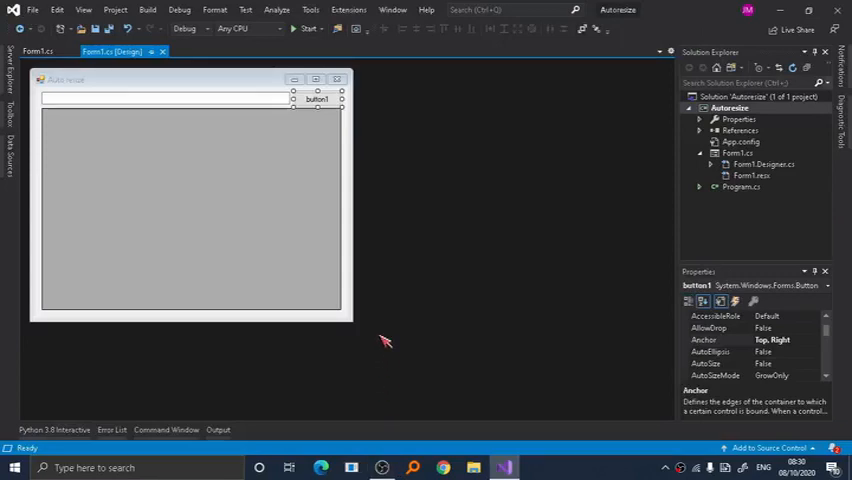
pyautogui.moveTo(352, 284)
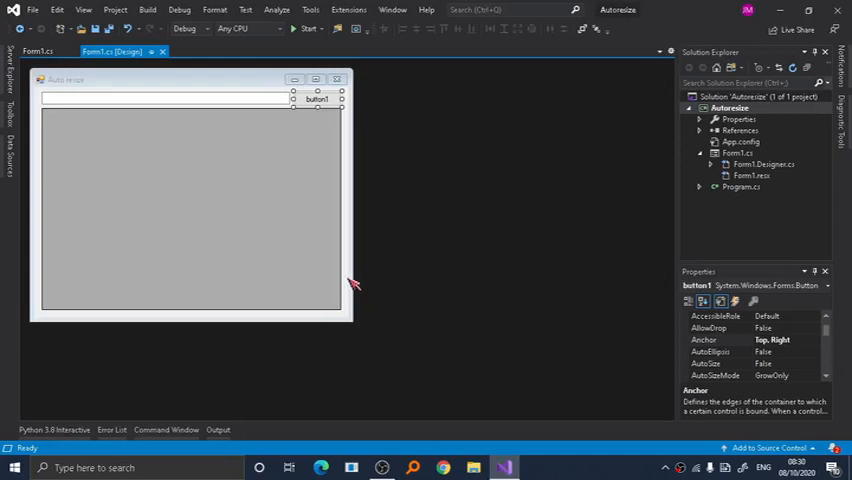
pyautogui.moveTo(328, 60)
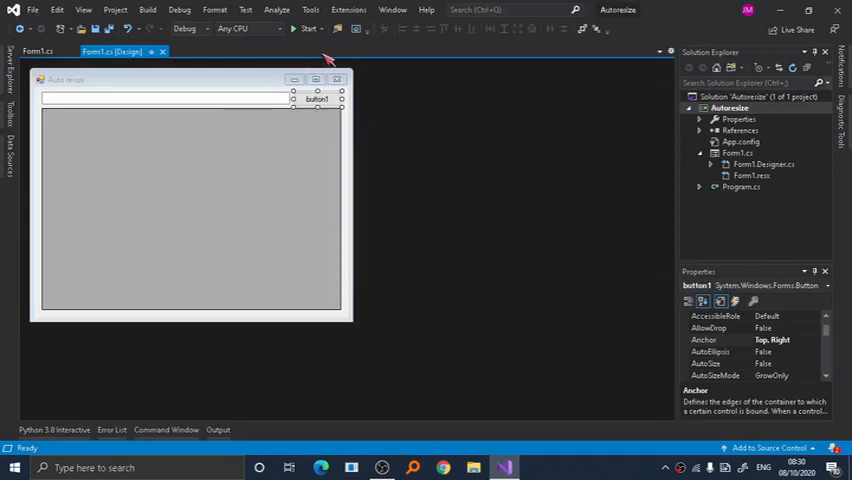
pyautogui.moveTo(572, 388)
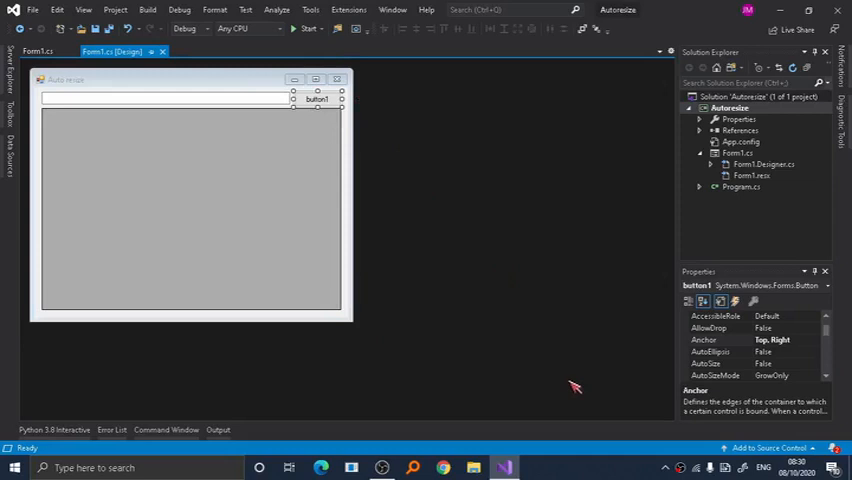